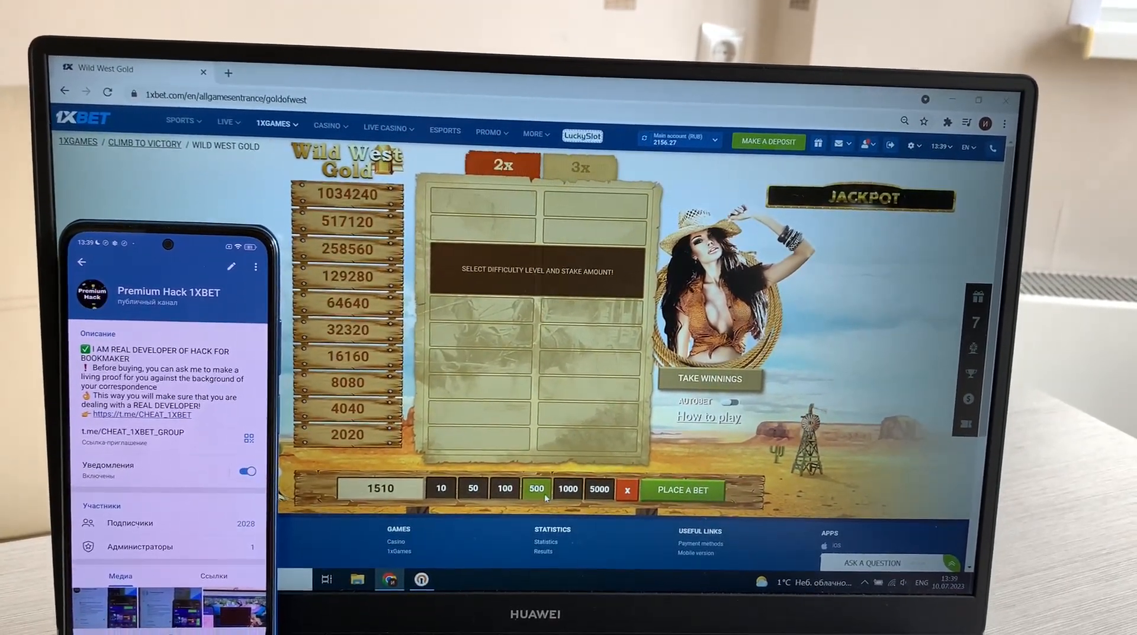
# - Place a 2x bet with the 1510 stake and accept the 24160 RUB win
pyautogui.click(681, 490)
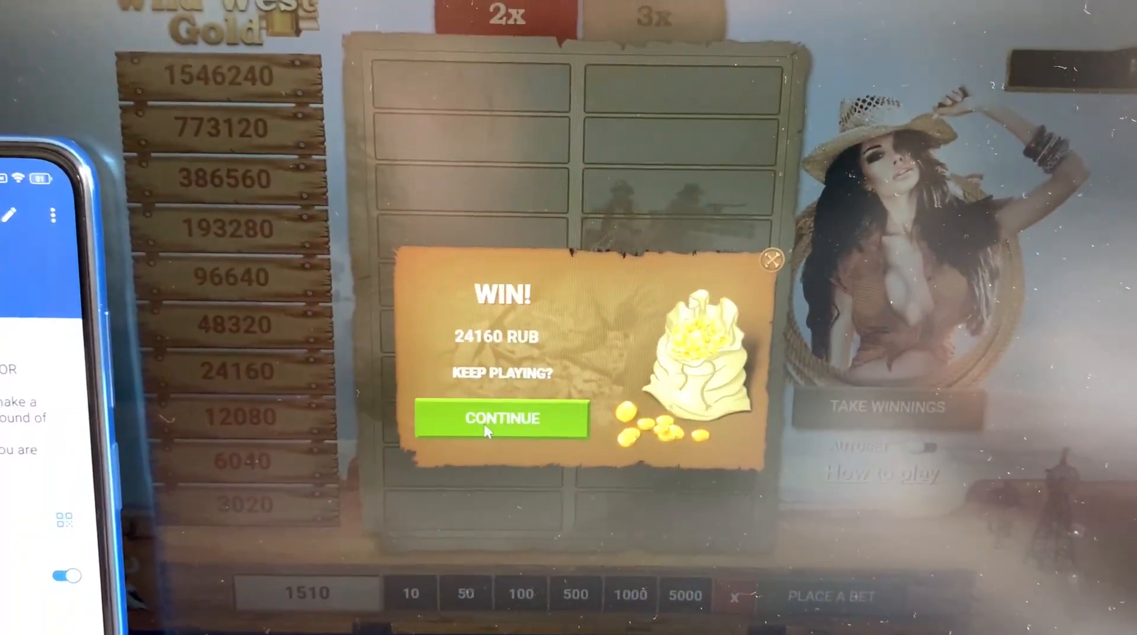
pyautogui.click(503, 419)
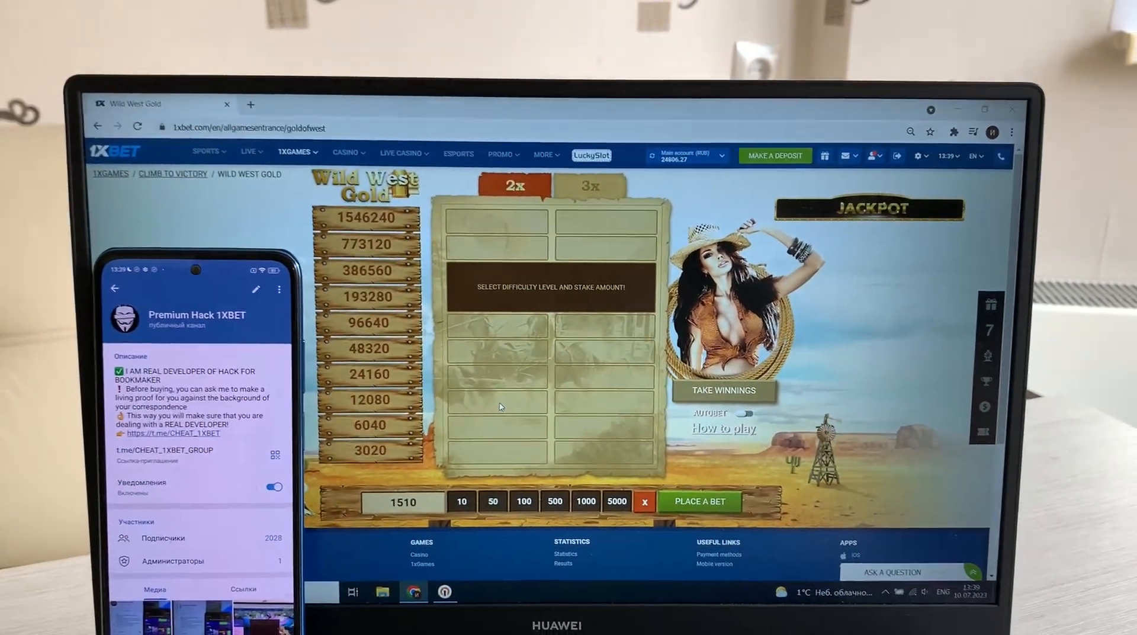
# - Switch to 3x, bet the 1510 stake and take the winnings at the 40770 level
pyautogui.click(591, 186)
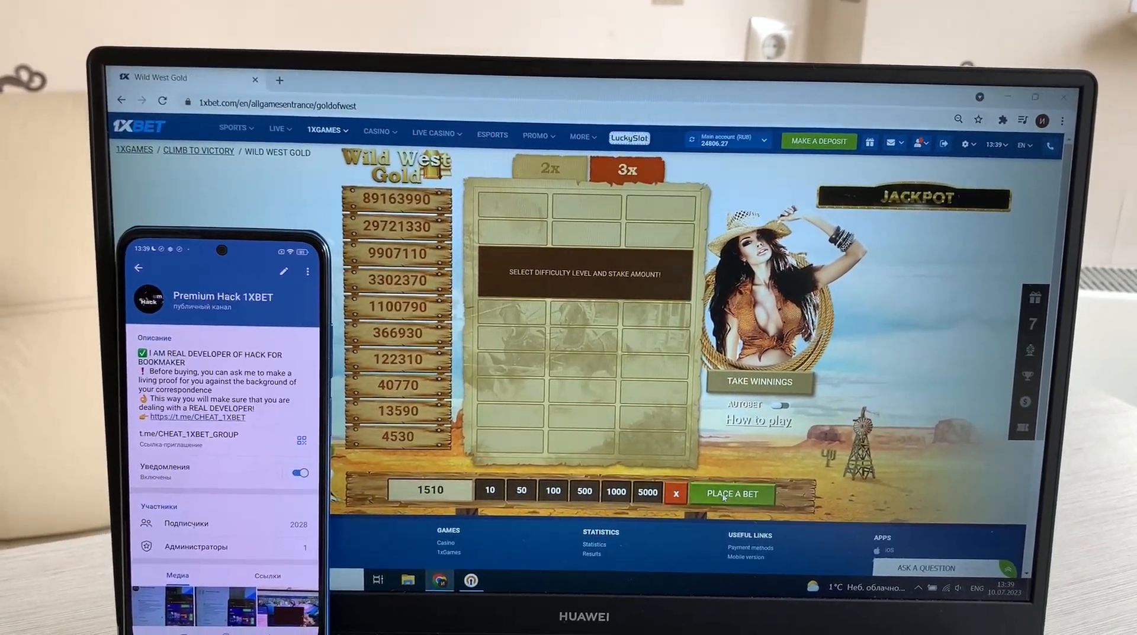
pyautogui.click(731, 497)
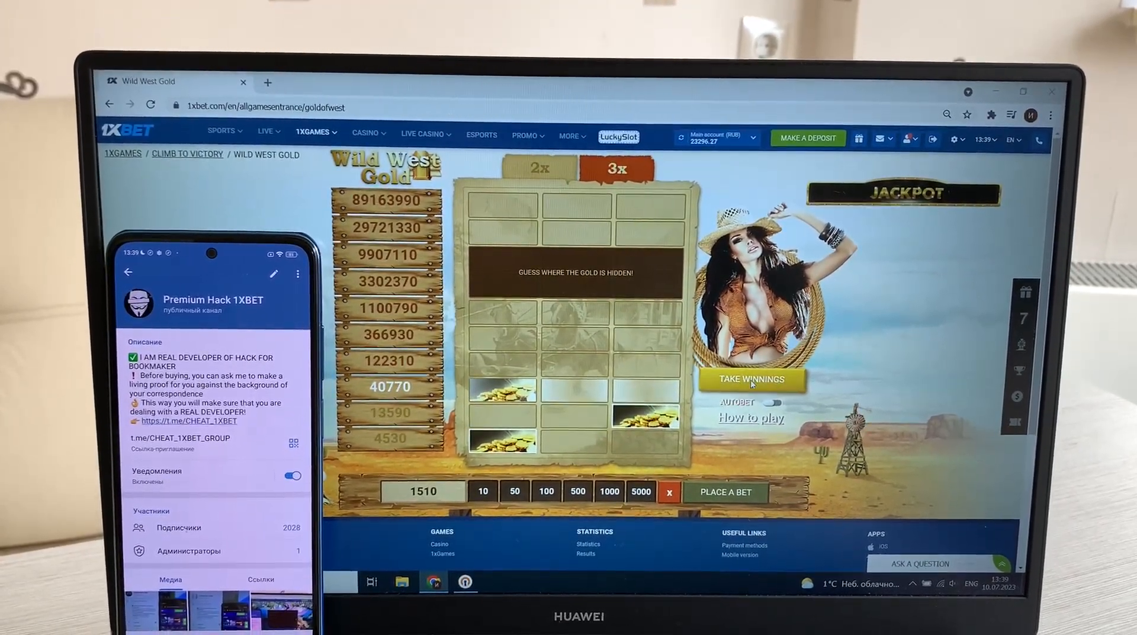
pyautogui.click(751, 381)
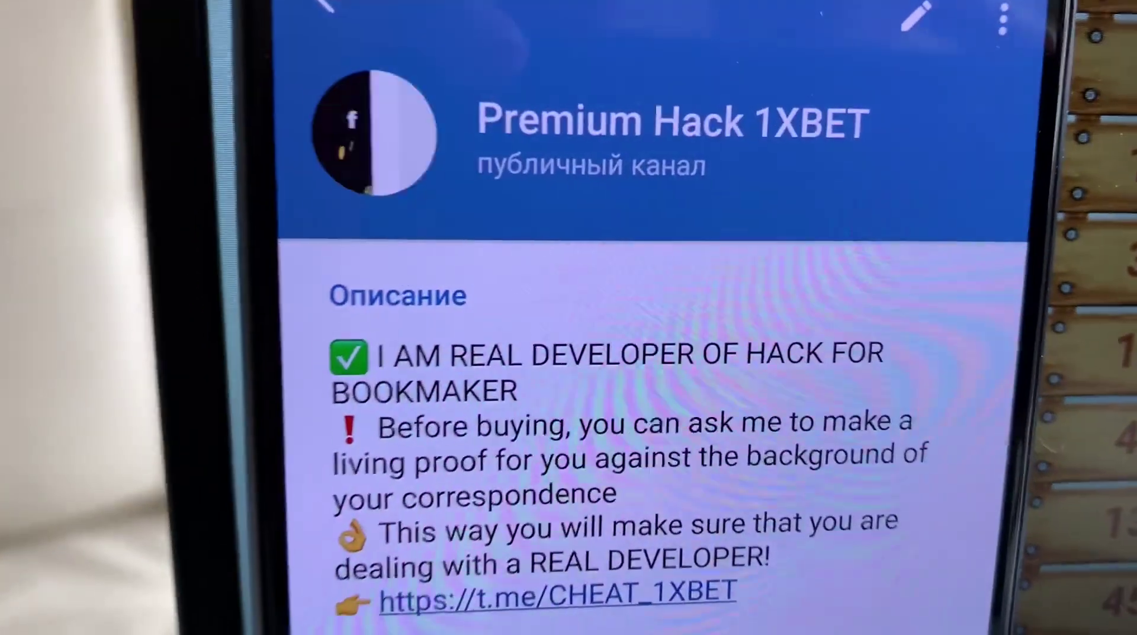
pyautogui.scroll(-3)
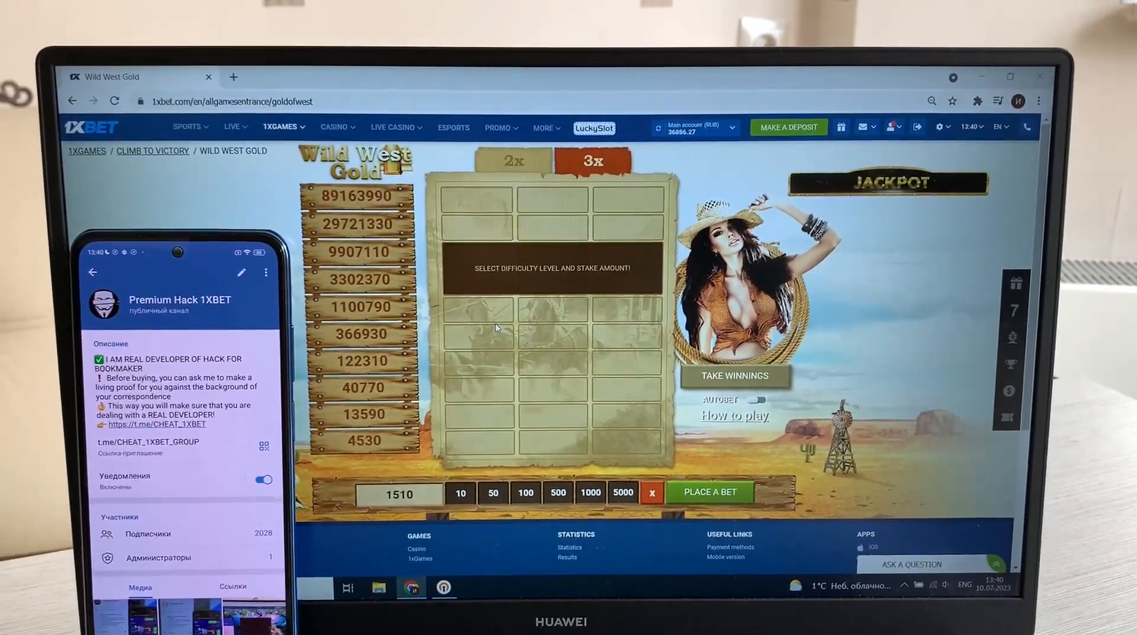
# - Choose the Visa tile under Bank Cards to start a card withdrawal
pyautogui.click(887, 129)
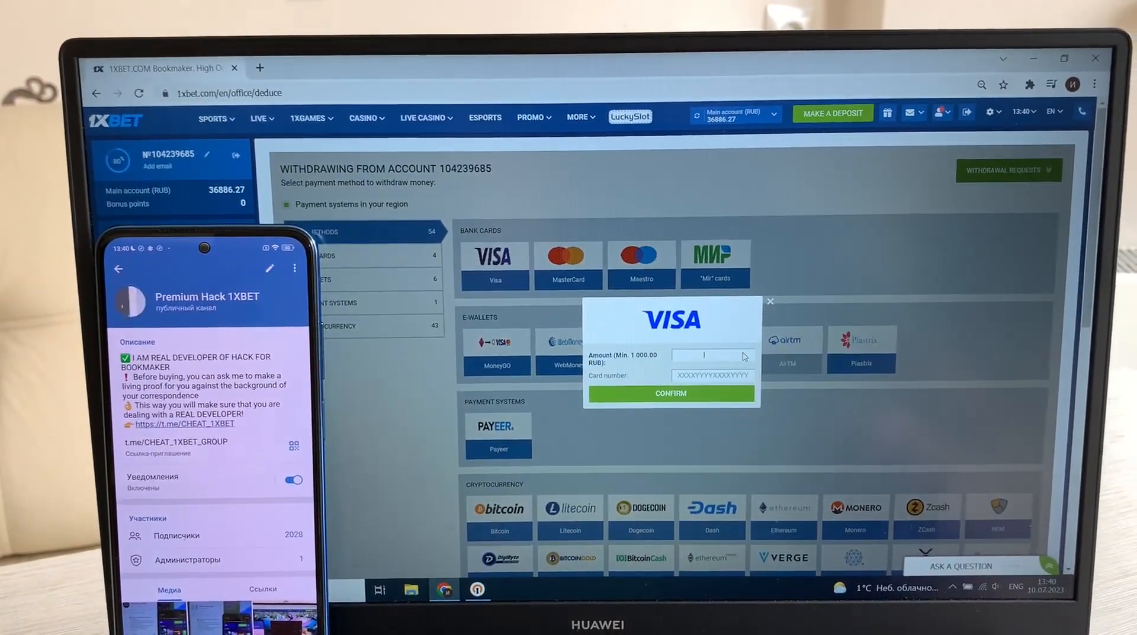
# - Request a 36000 RUB Visa withdrawal and refresh its status to Approved
pyautogui.write('36')
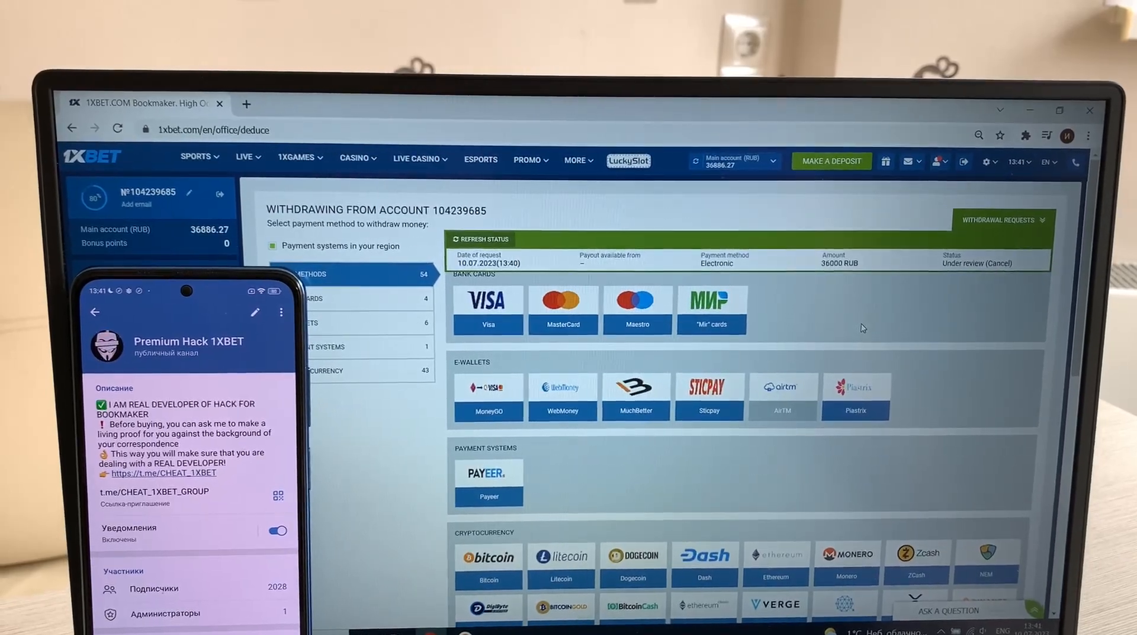
pyautogui.click(475, 232)
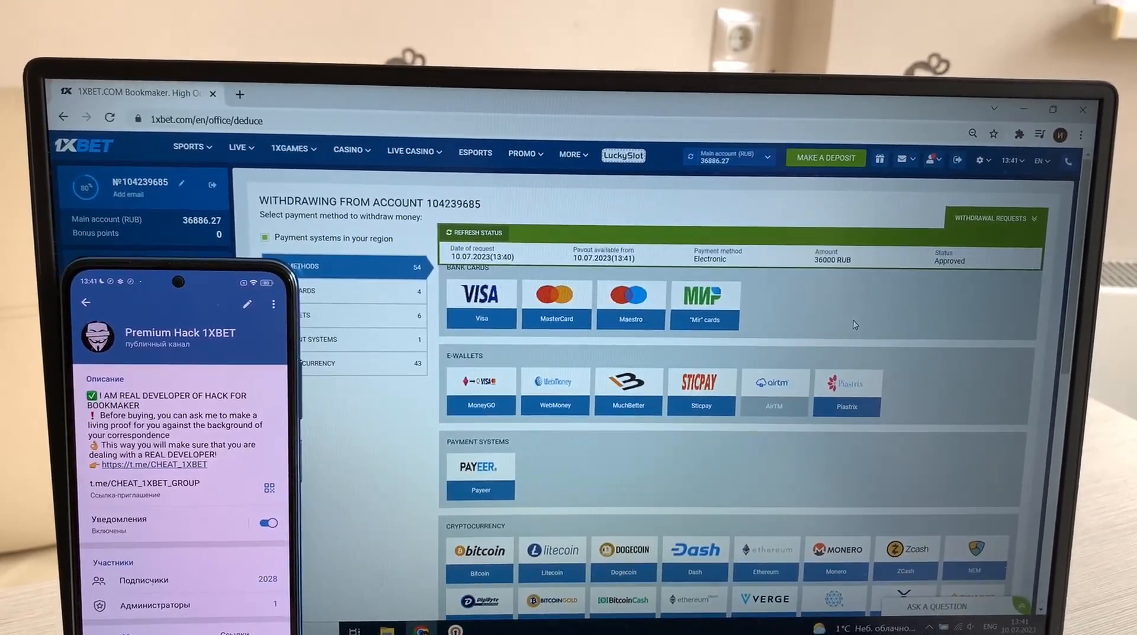